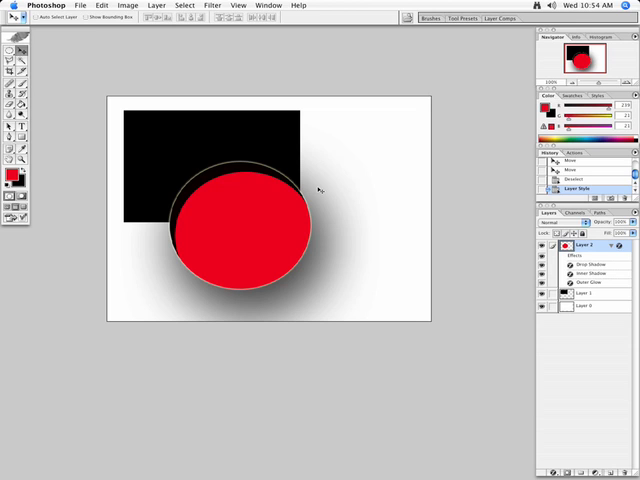
{"action": "mouse_move", "coordinate": [315, 192]}
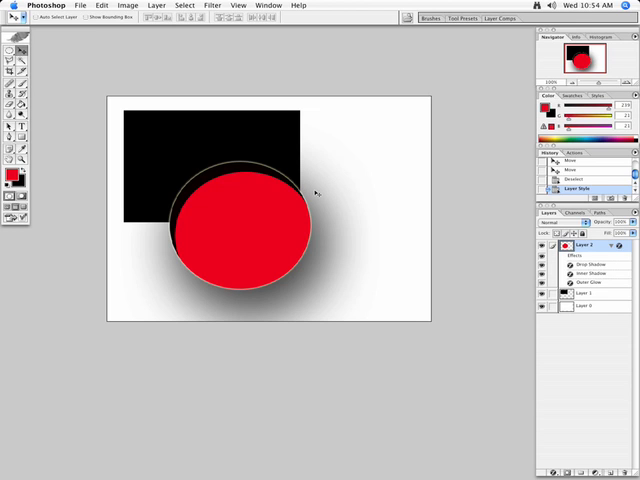
{"action": "mouse_move", "coordinate": [313, 204]}
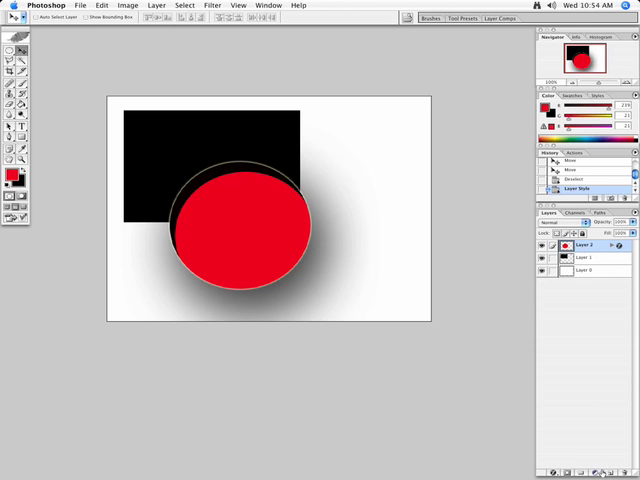
{"action": "mouse_move", "coordinate": [598, 465]}
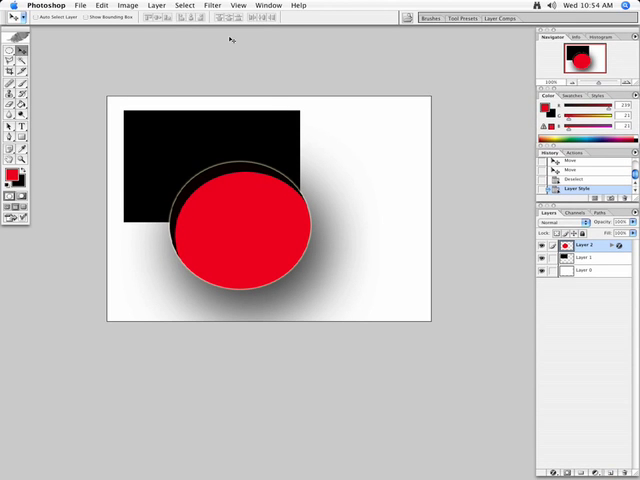
Step: Add a new empty layer named Layer 3 via Layer > New > Layer
{"action": "left_click", "coordinate": [160, 6]}
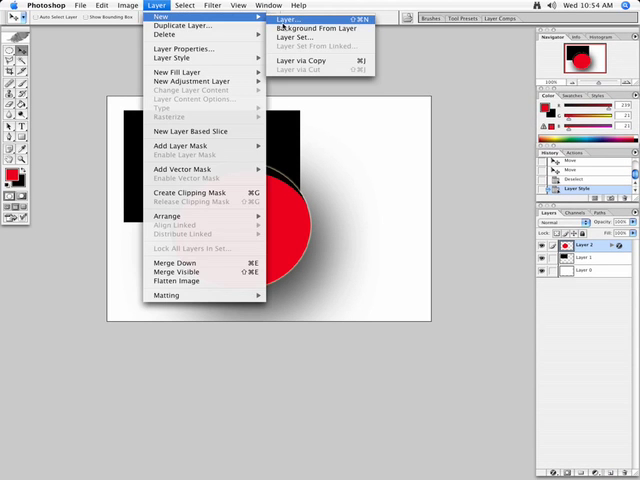
{"action": "left_click", "coordinate": [304, 23]}
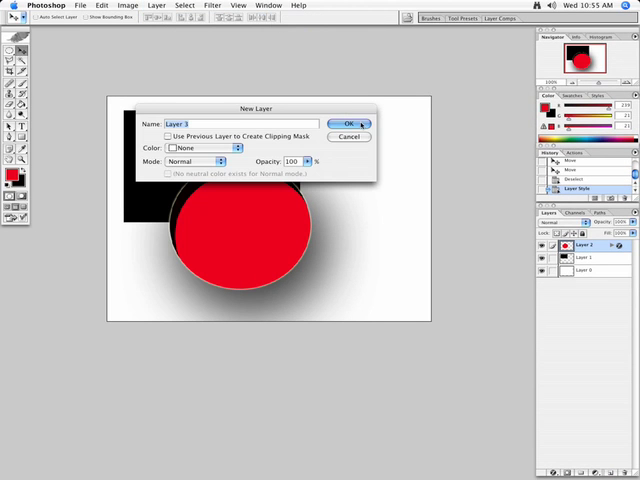
{"action": "left_click", "coordinate": [349, 124]}
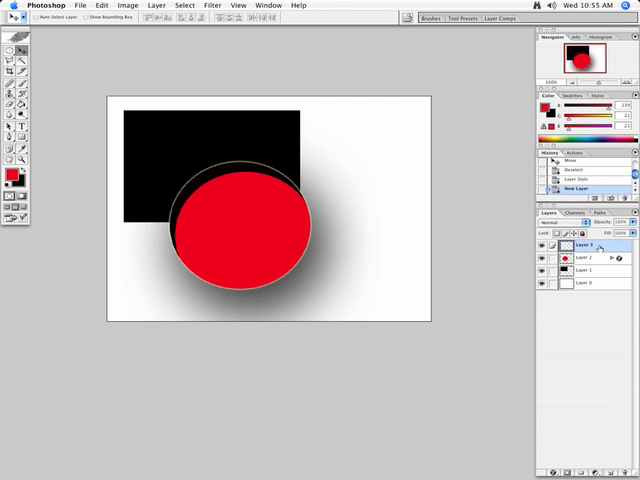
{"action": "mouse_move", "coordinate": [290, 248]}
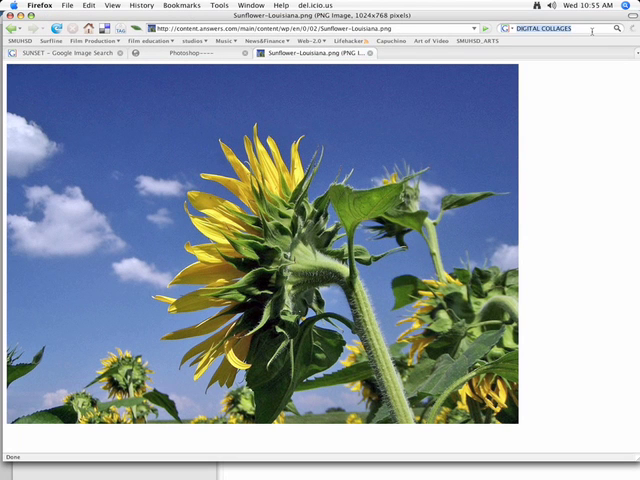
Step: Search for sunflower in a new Firefox tab and open Sunflower-Louisiana.png
{"action": "type", "text": "sun"}
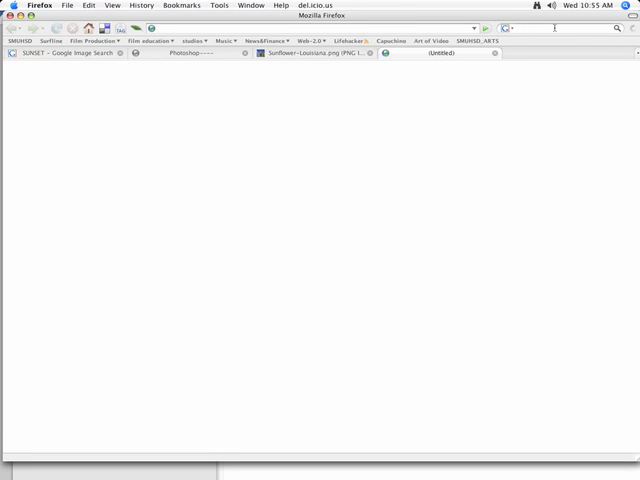
{"action": "type", "text": "sunflower"}
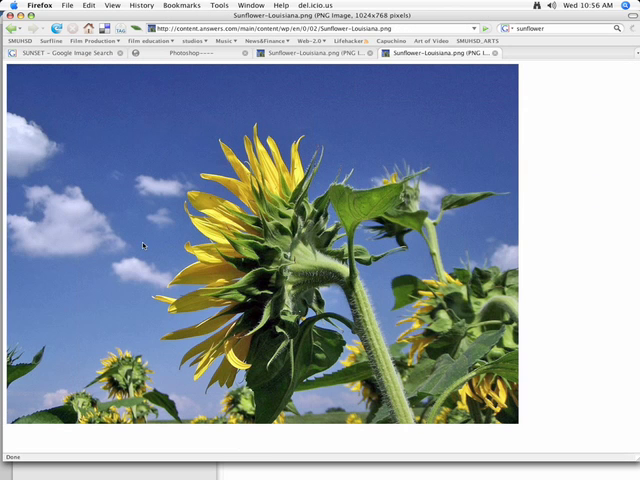
{"action": "mouse_move", "coordinate": [130, 216]}
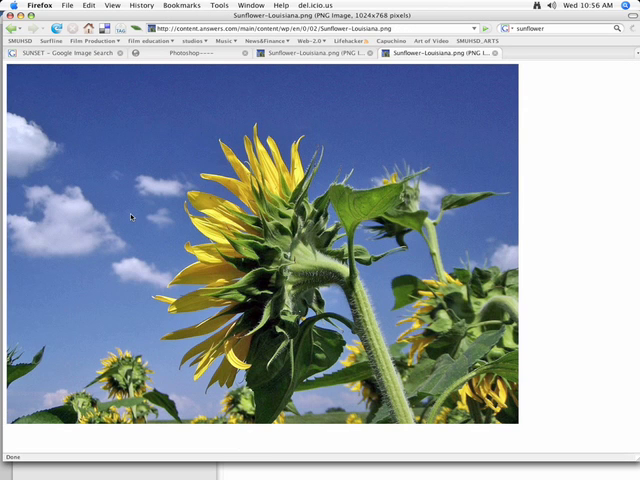
Step: Save the sunflower image as Sunflower.png in the digital_collage folder
{"action": "right_click", "coordinate": [131, 216]}
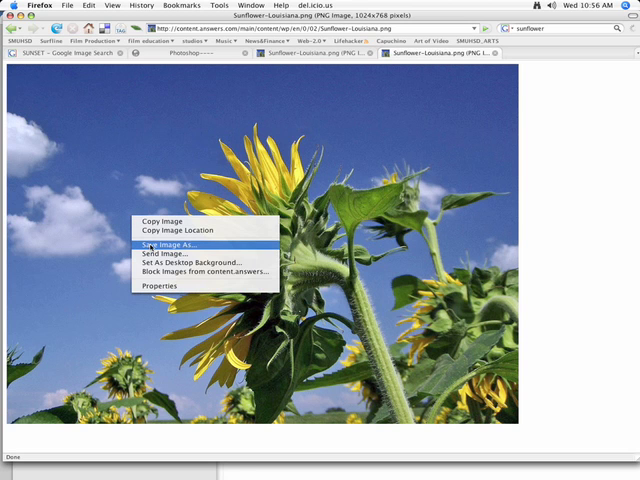
{"action": "left_click", "coordinate": [169, 244]}
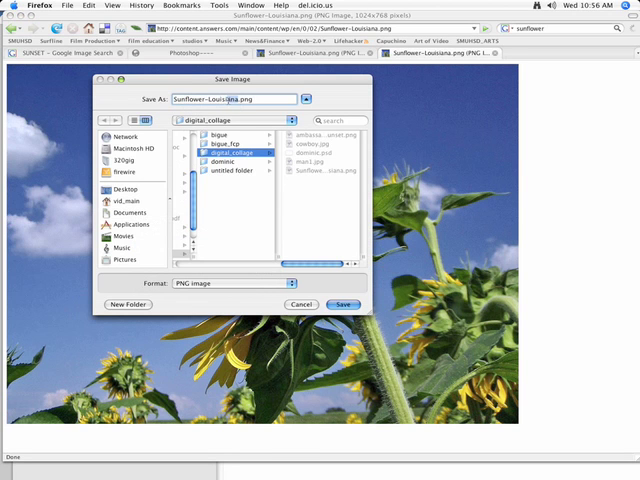
{"action": "type", "text": "Sunflower-LI.png"}
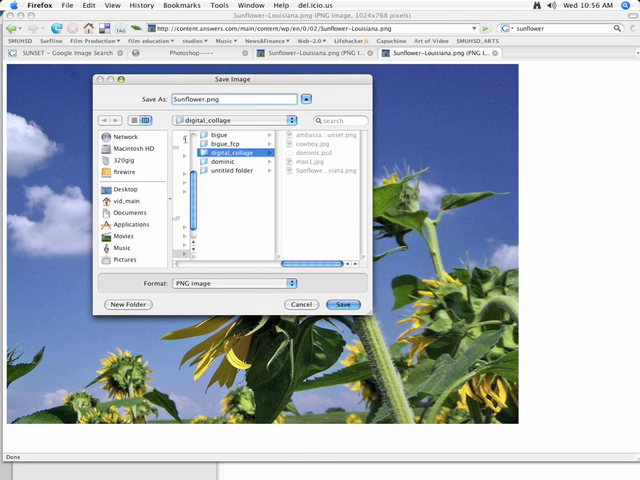
{"action": "left_click", "coordinate": [344, 304]}
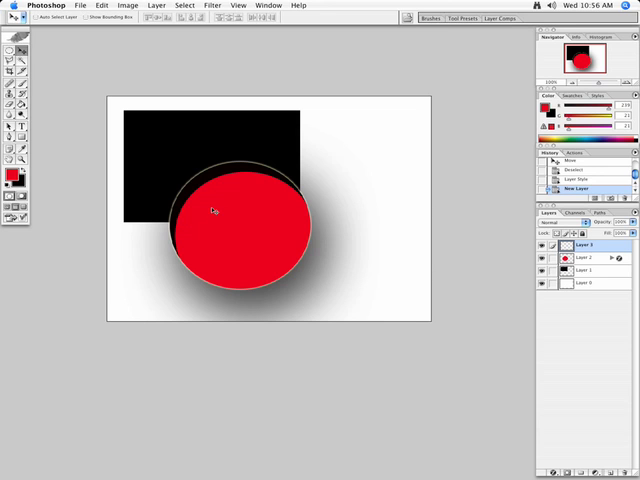
{"action": "mouse_move", "coordinate": [93, 9]}
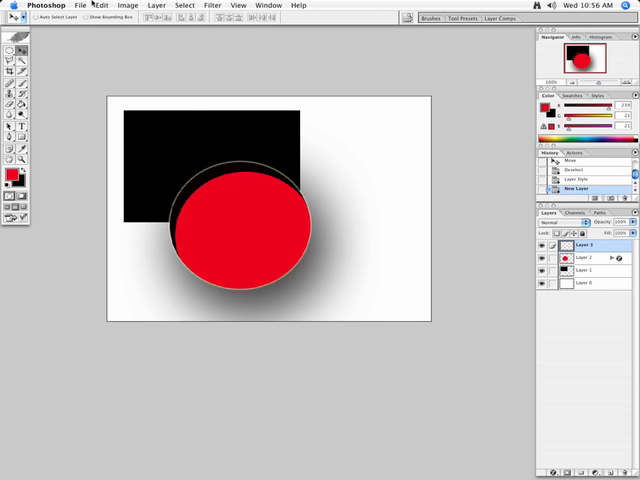
Step: Open Sunflower.png in Photoshop and enlarge its document window
{"action": "left_click", "coordinate": [80, 7]}
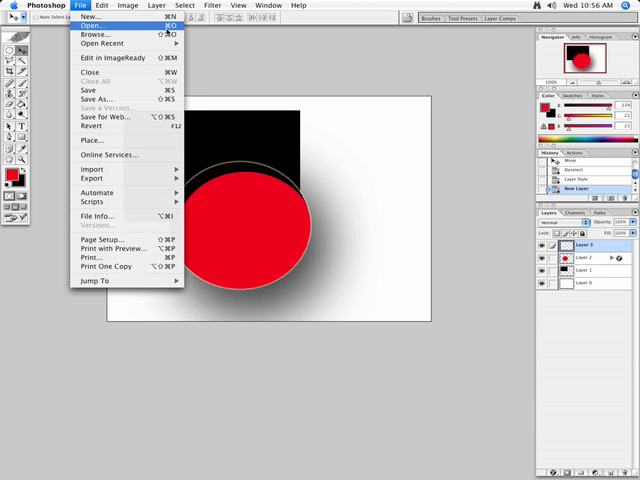
{"action": "left_click", "coordinate": [89, 24]}
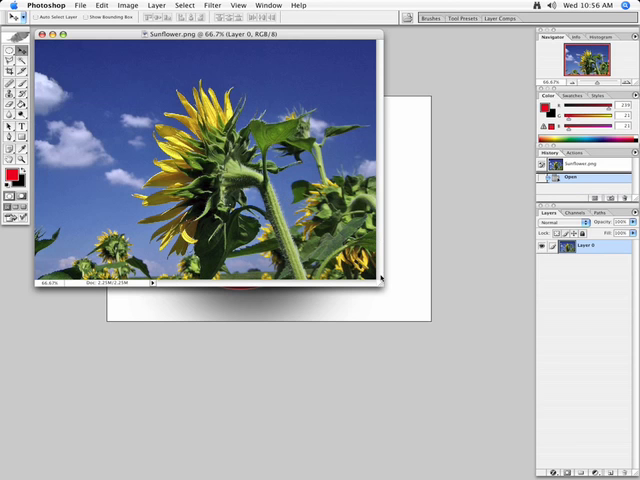
{"action": "left_click_drag", "start_coordinate": [382, 290], "coordinate": [437, 330]}
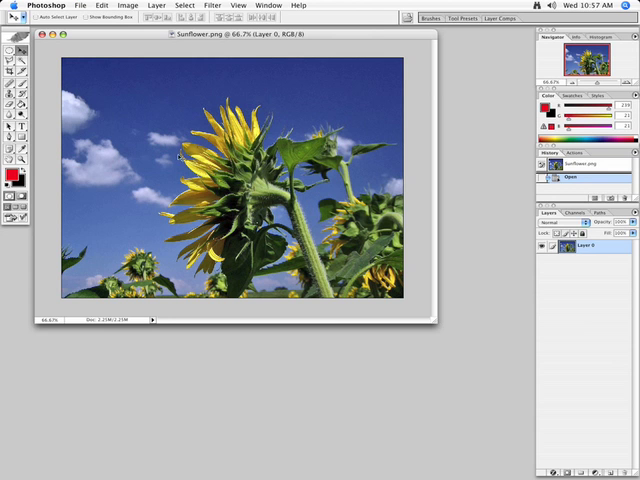
Step: Set the sunflower image width to 720 px with constrained proportions (720 × 540)
{"action": "left_click", "coordinate": [136, 6]}
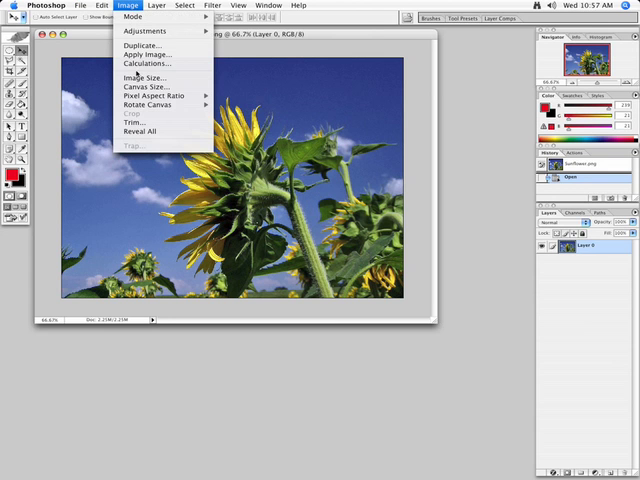
{"action": "left_click", "coordinate": [143, 78]}
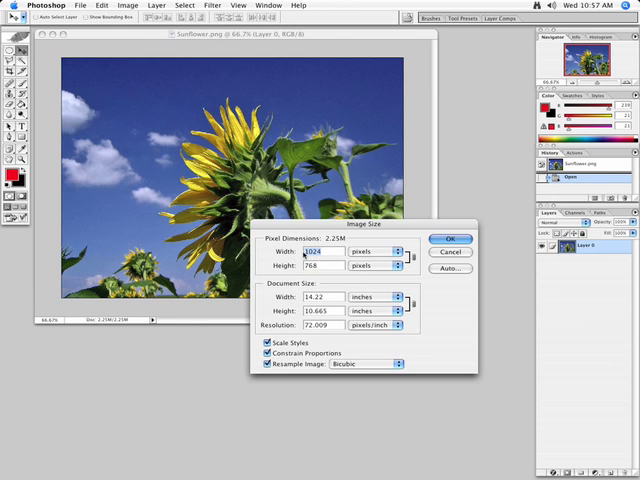
{"action": "type", "text": "7"}
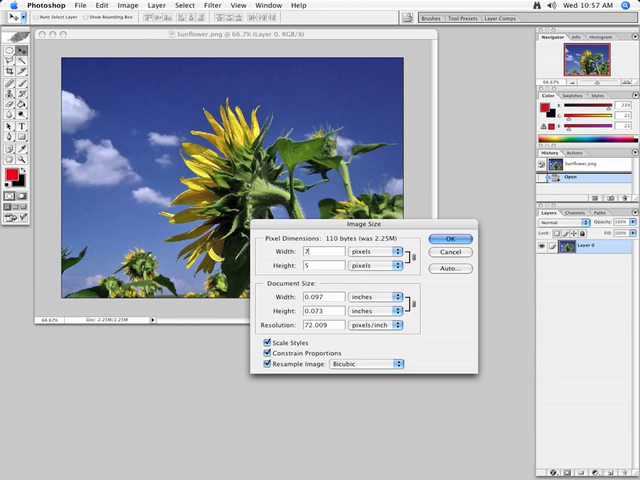
{"action": "type", "text": "720"}
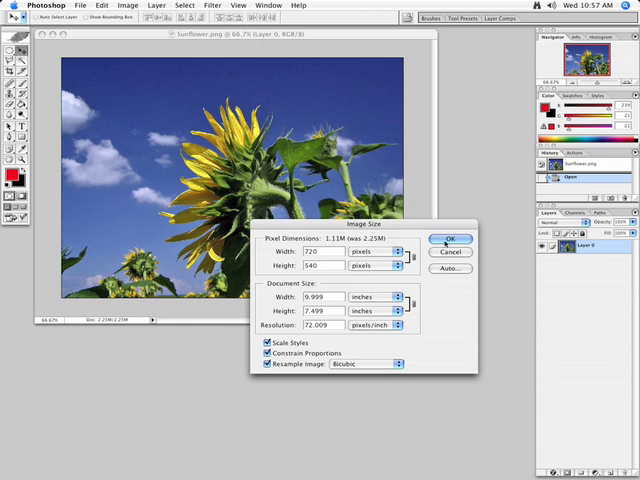
{"action": "left_click", "coordinate": [452, 239]}
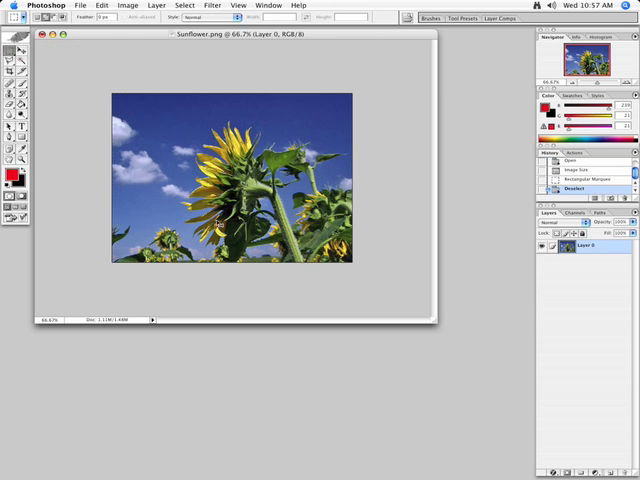
Step: Draw a rectangular marquee around the sunflower from upper middle to lower right
{"action": "left_click_drag", "start_coordinate": [177, 122], "coordinate": [263, 165]}
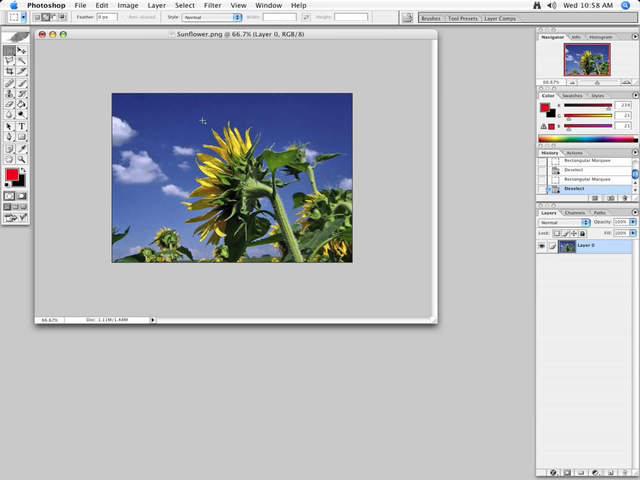
{"action": "left_click_drag", "start_coordinate": [205, 120], "coordinate": [350, 258]}
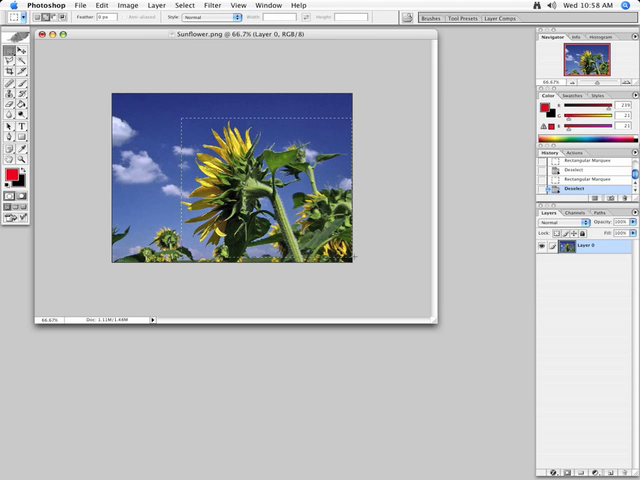
{"action": "left_click_drag", "start_coordinate": [183, 118], "coordinate": [350, 262]}
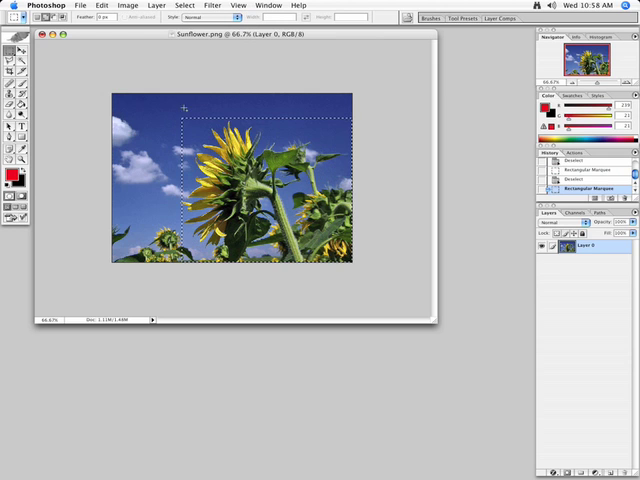
{"action": "left_click", "coordinate": [82, 6]}
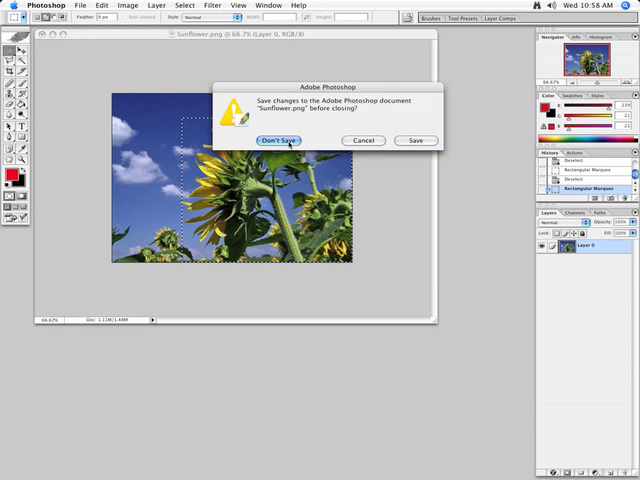
Step: Discard changes and close Sunflower.png, returning to the red-circle composition
{"action": "left_click", "coordinate": [279, 140]}
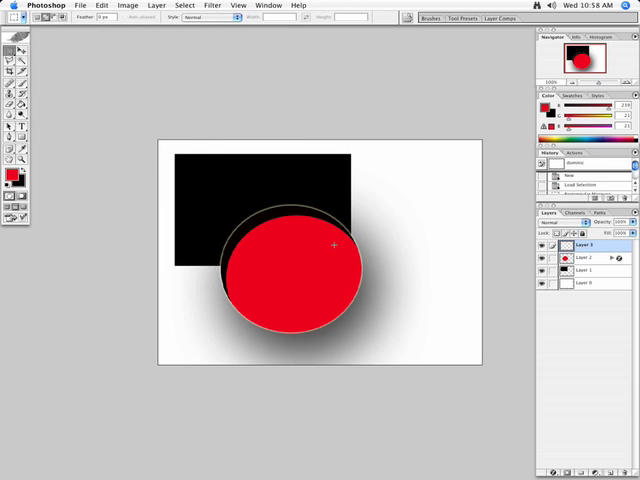
Step: Paste the copied sunflower onto Layer 3 over the red circle
{"action": "left_click", "coordinate": [105, 7]}
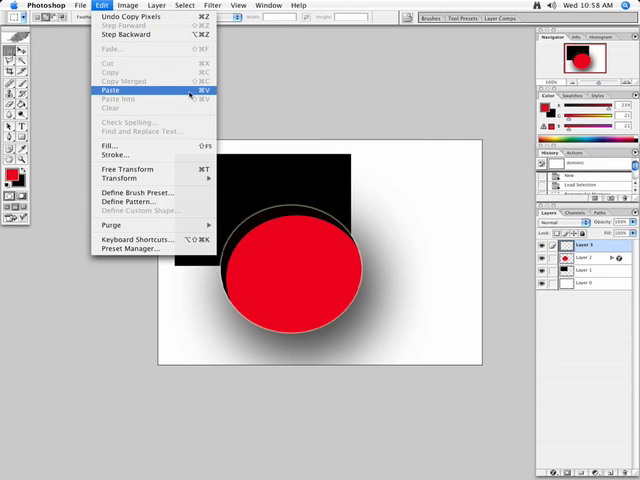
{"action": "left_click", "coordinate": [111, 90]}
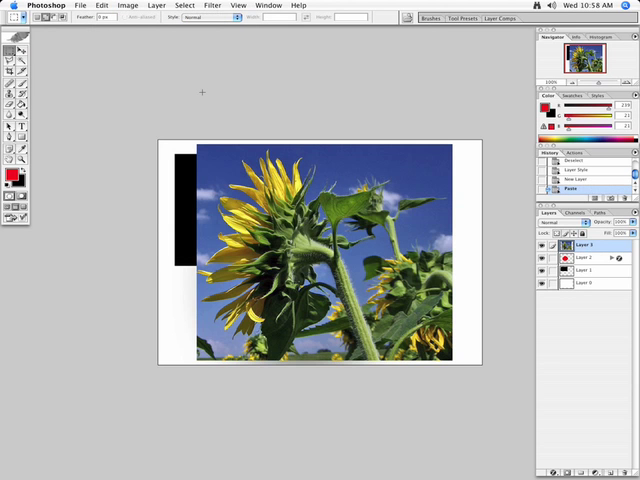